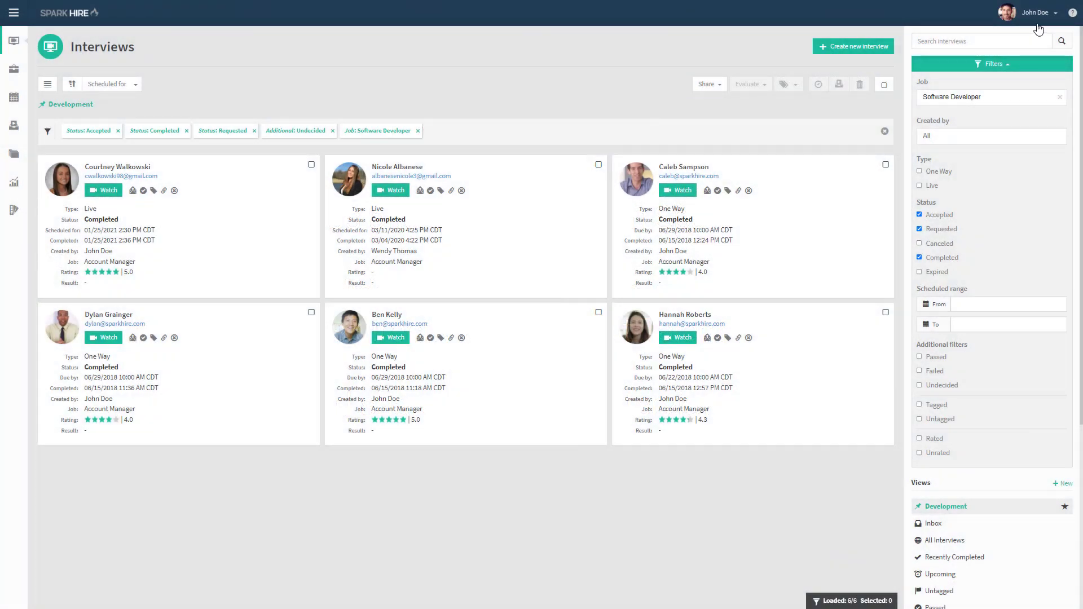
From the account menu's Settings, reach Integrations and activate the Scout Talent integration to reveal its key.
left_click(1034, 12)
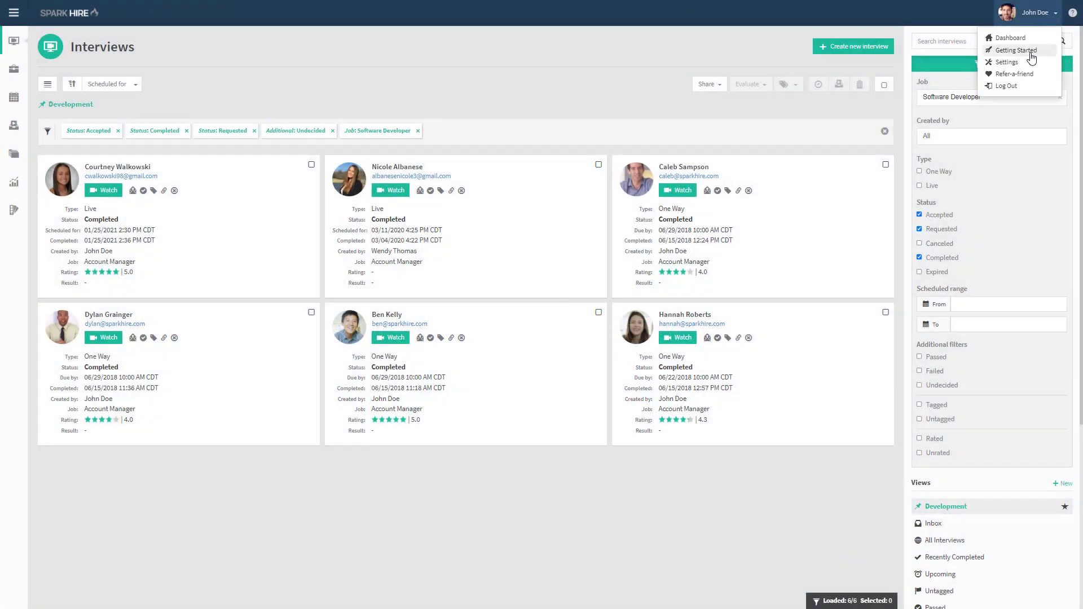
left_click(1008, 62)
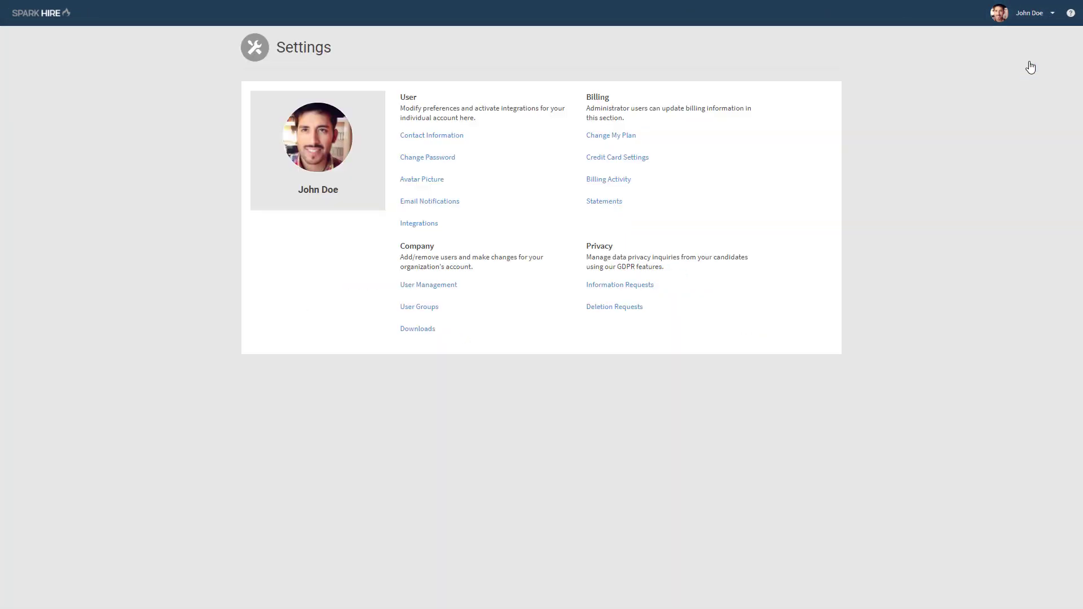
left_click(419, 224)
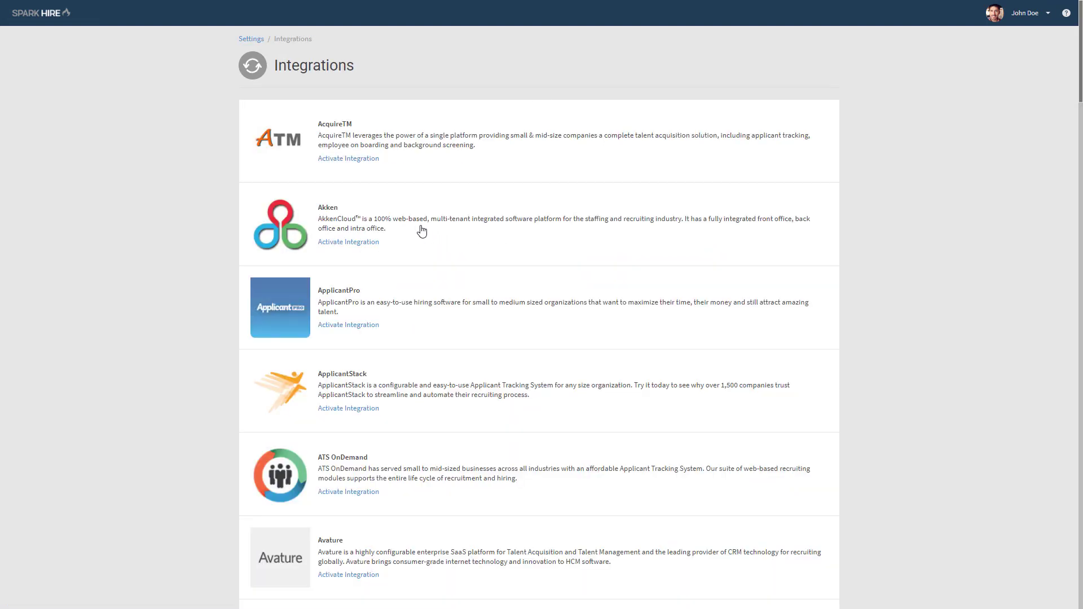
scroll("down", 3)
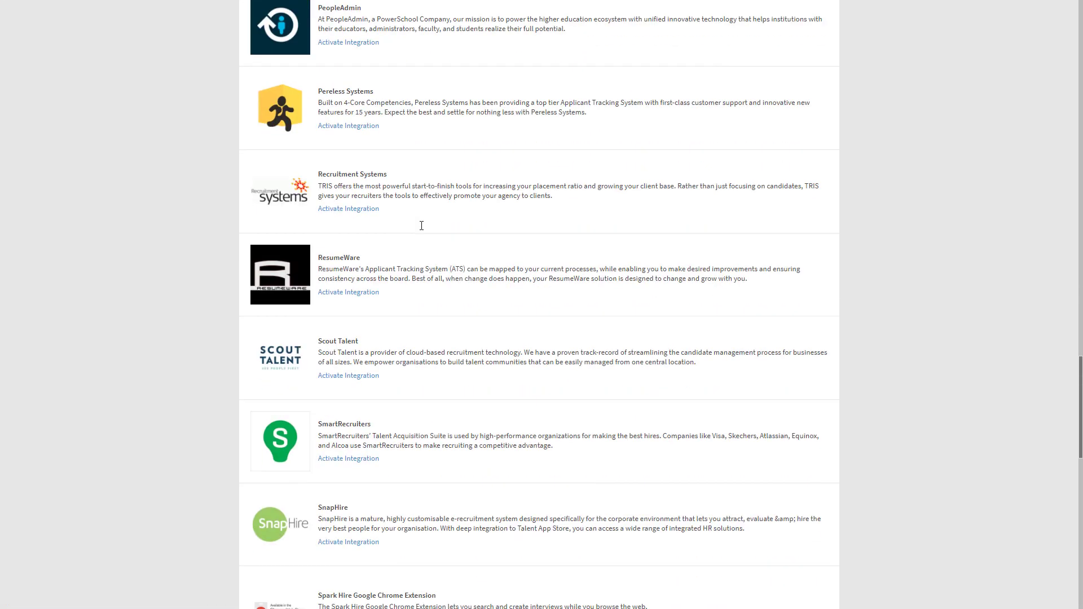
left_click(348, 376)
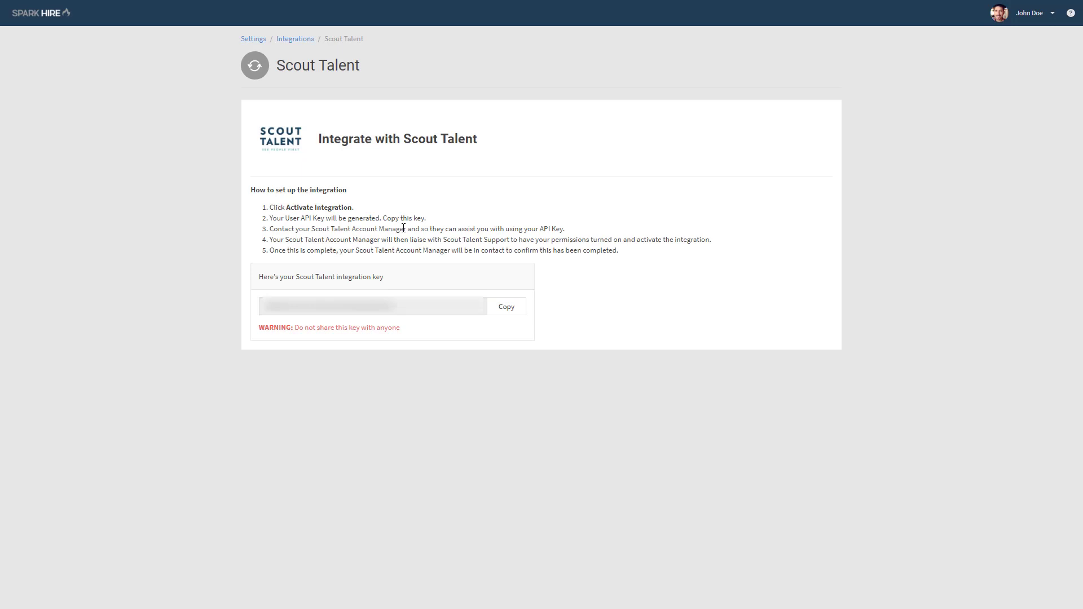
mouse_move(474, 206)
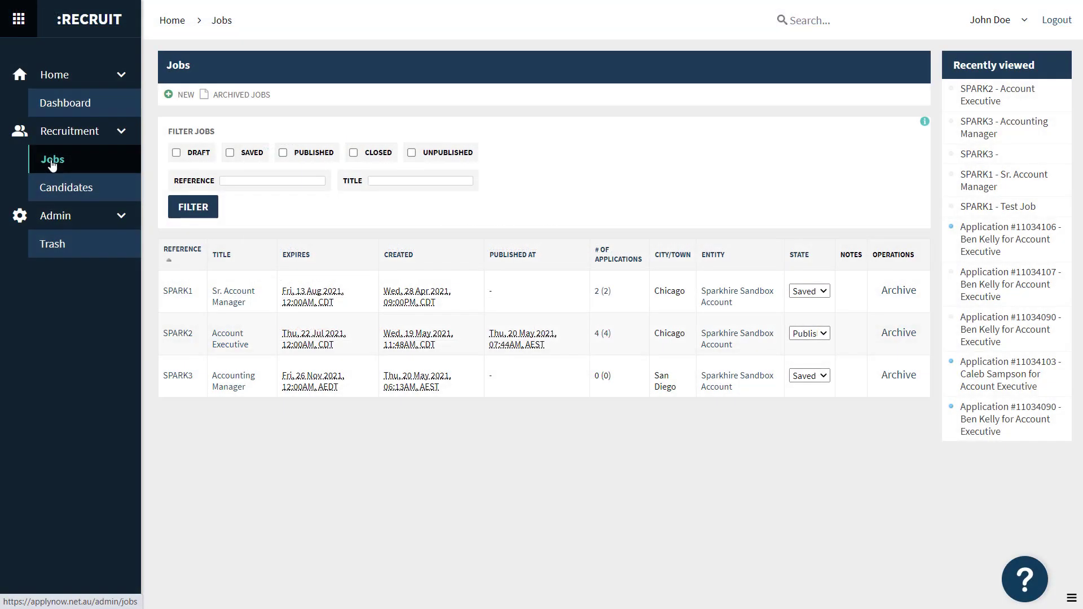
mouse_move(231, 339)
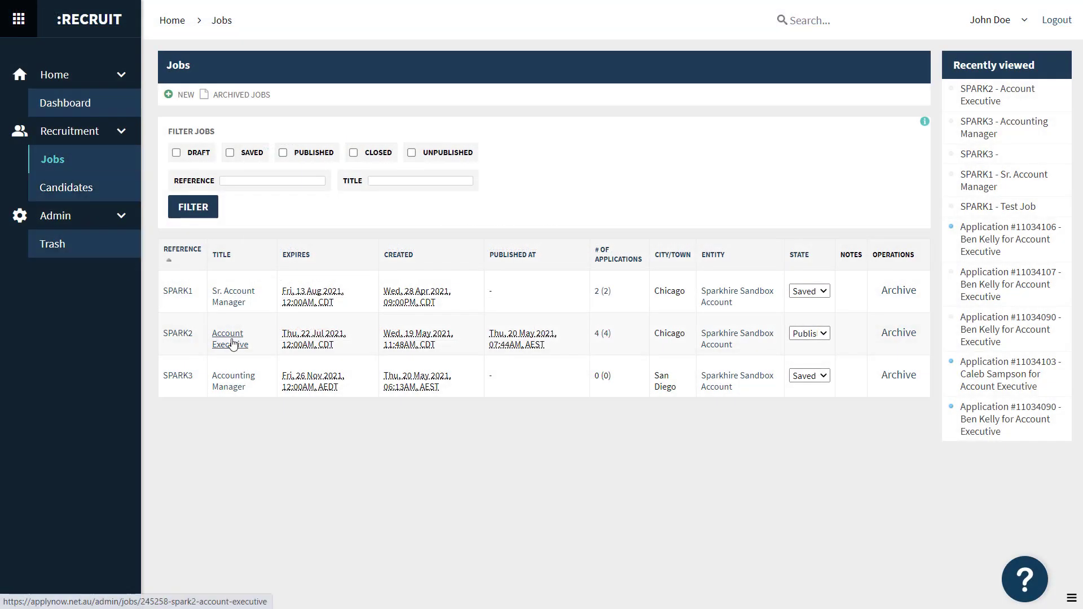
left_click(230, 339)
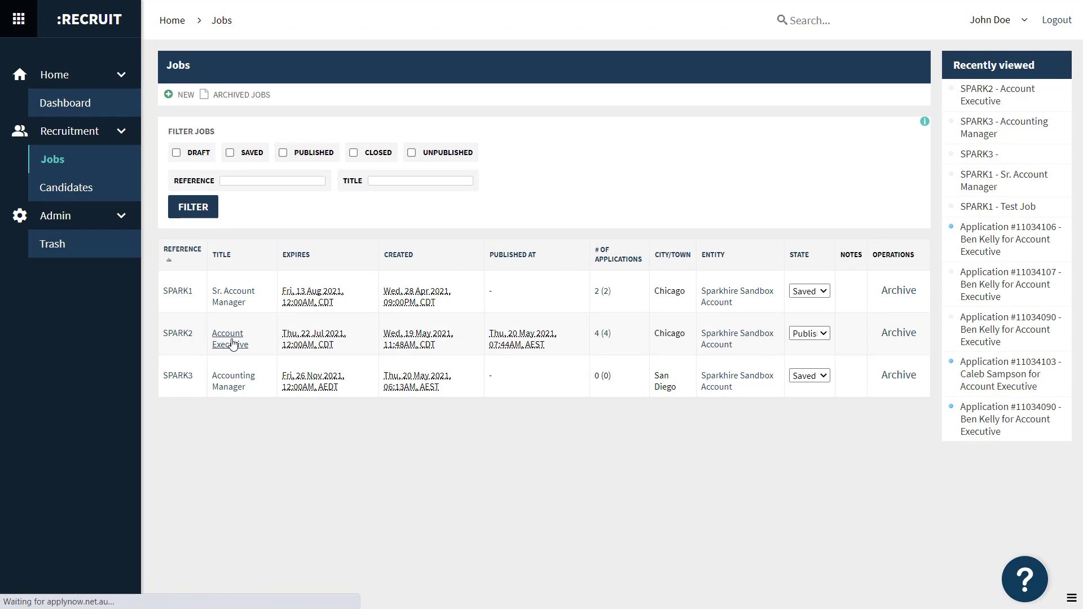
left_click(228, 338)
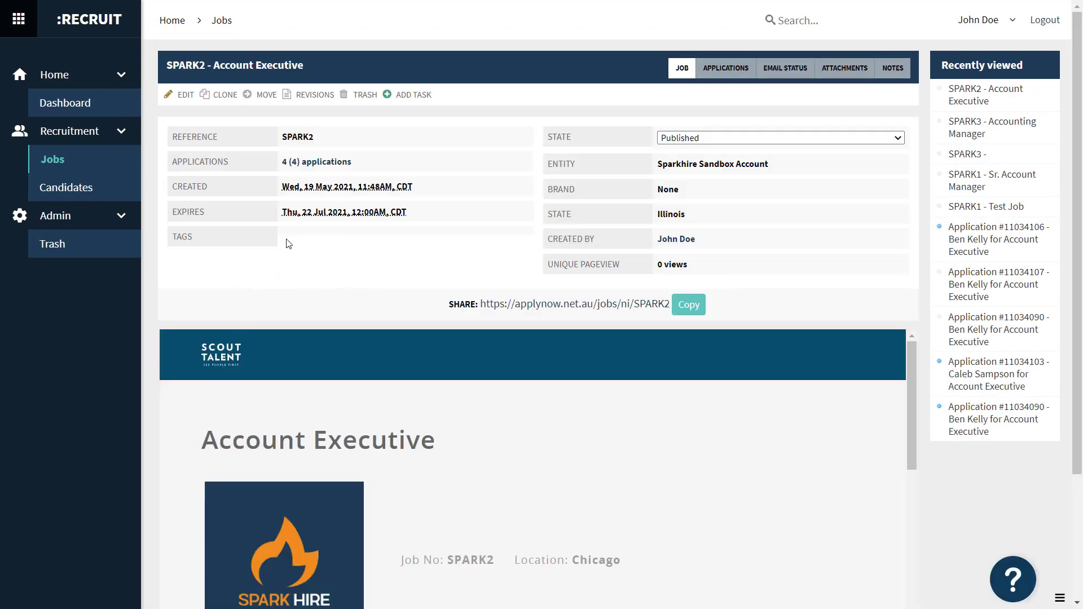
left_click(724, 67)
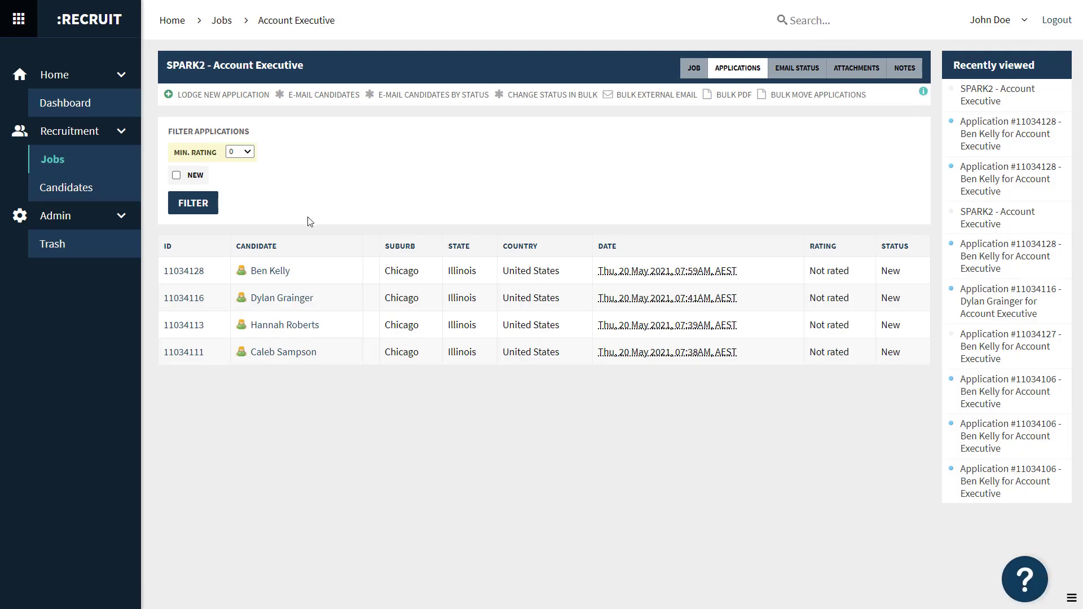
left_click(269, 271)
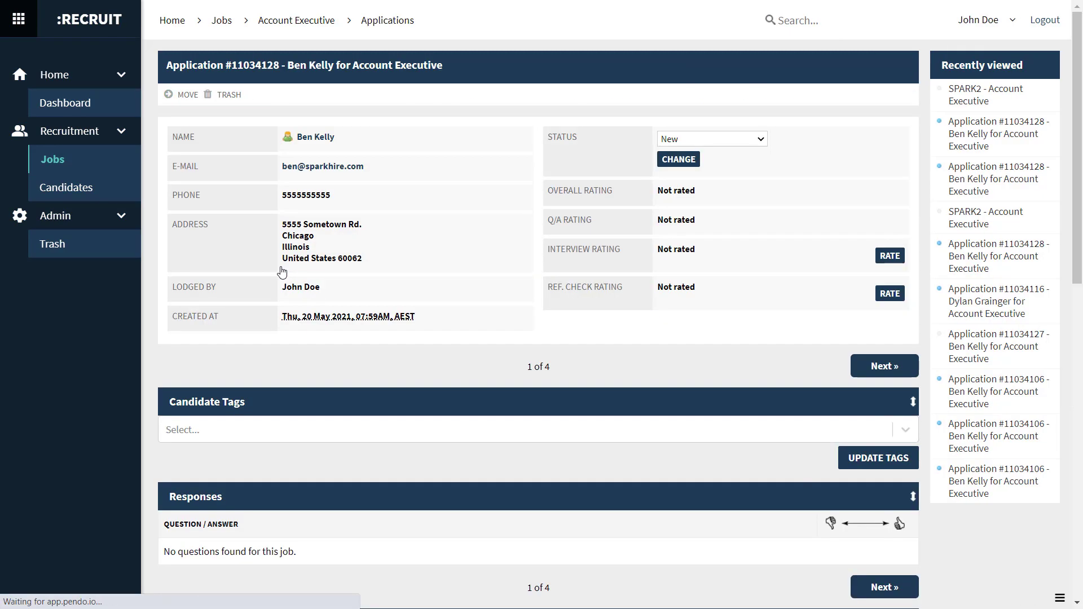
scroll("down", 3)
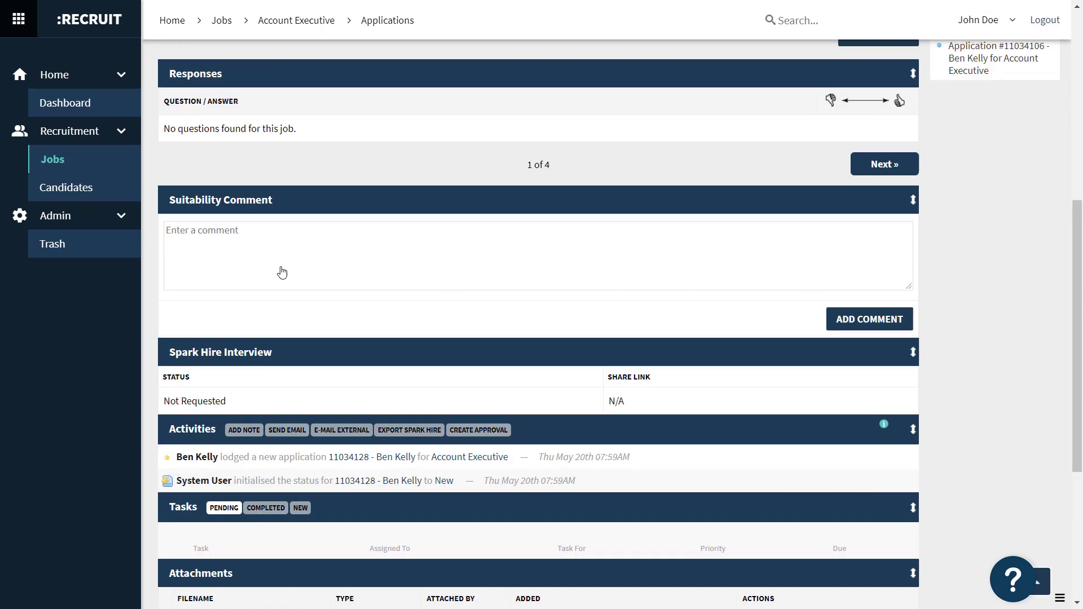
scroll("down", 3)
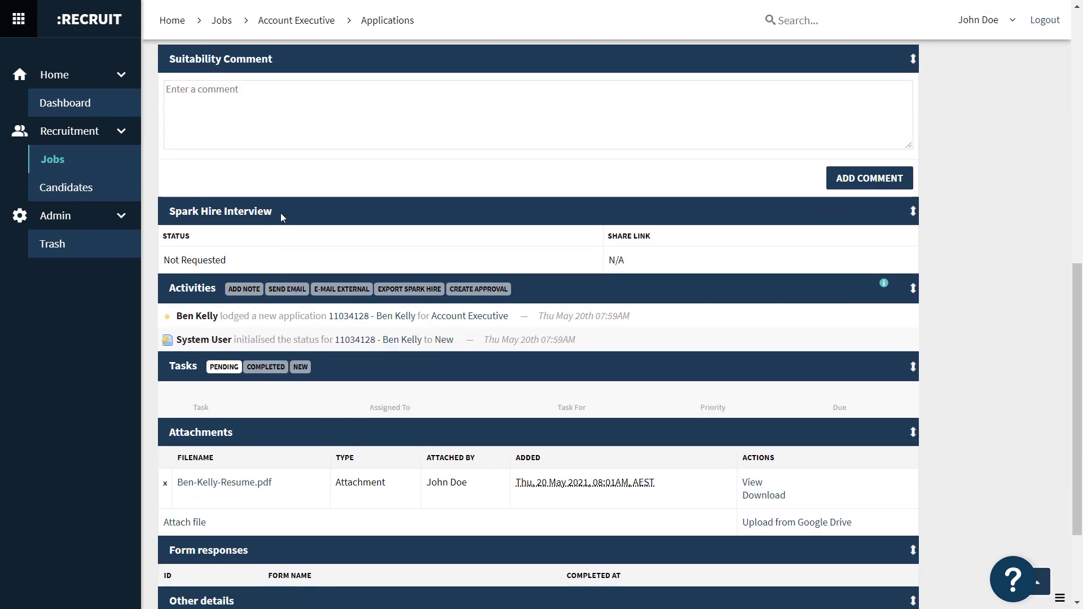
mouse_move(221, 243)
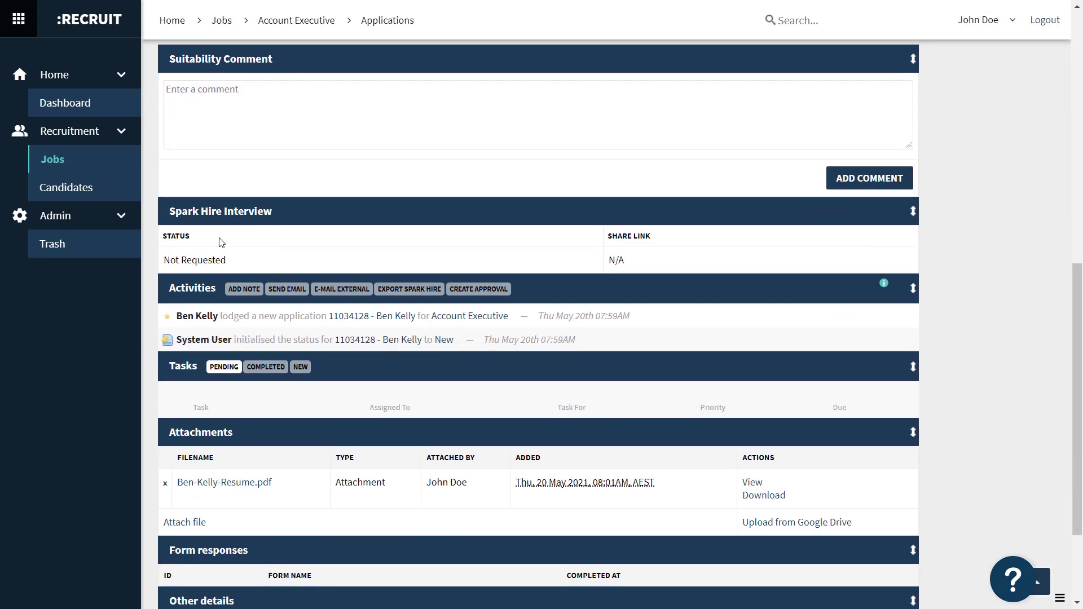
mouse_move(409, 289)
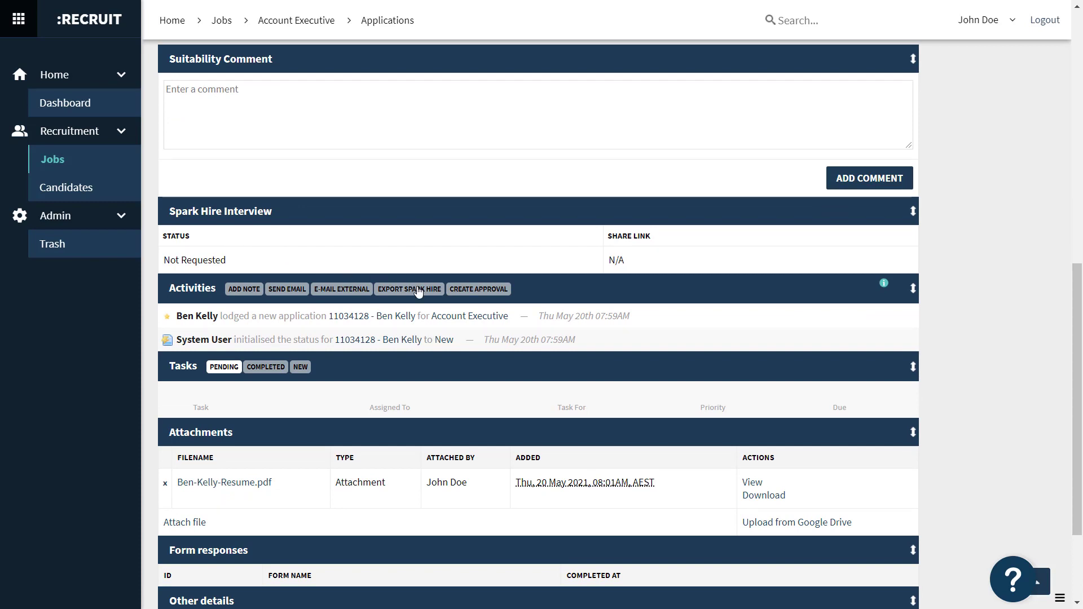
mouse_move(635, 249)
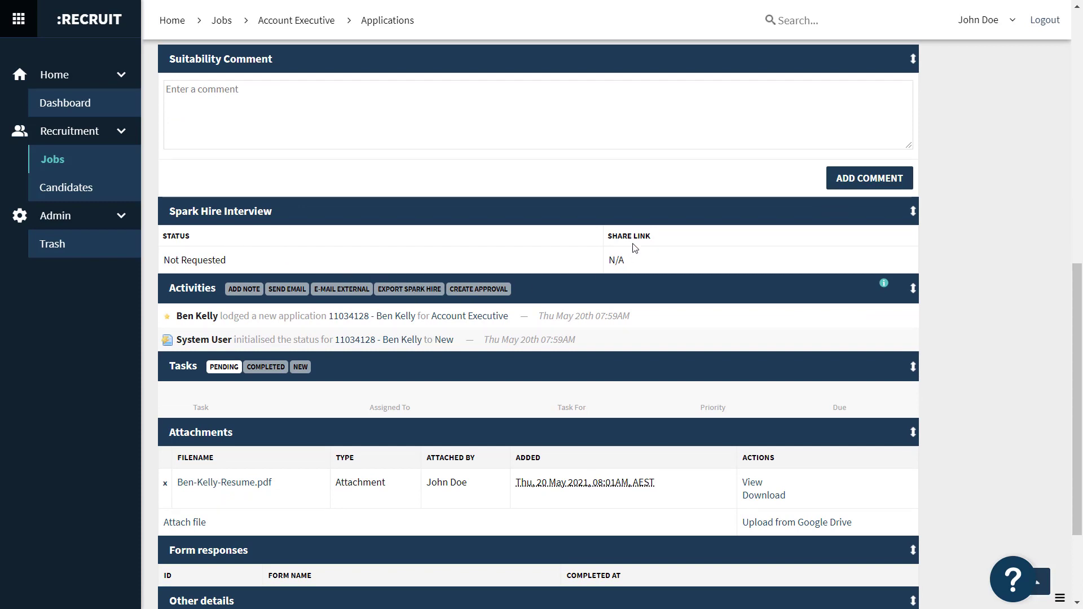
mouse_move(490, 274)
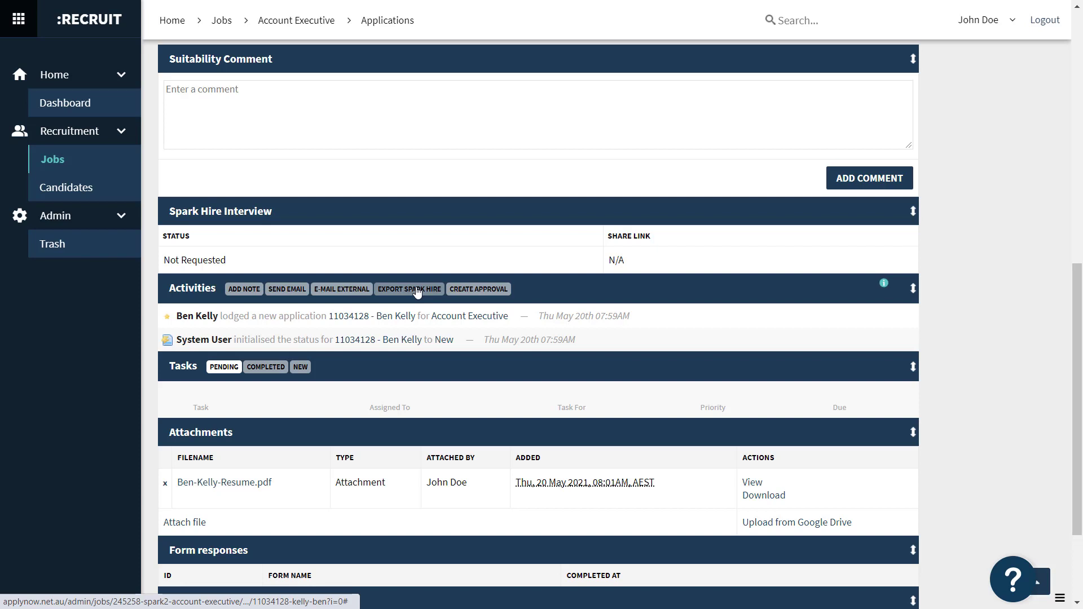
Start the Spark Hire export with the Account Executive job and question set, and the 'looking forward to receiving your completed video interview' message.
left_click(409, 289)
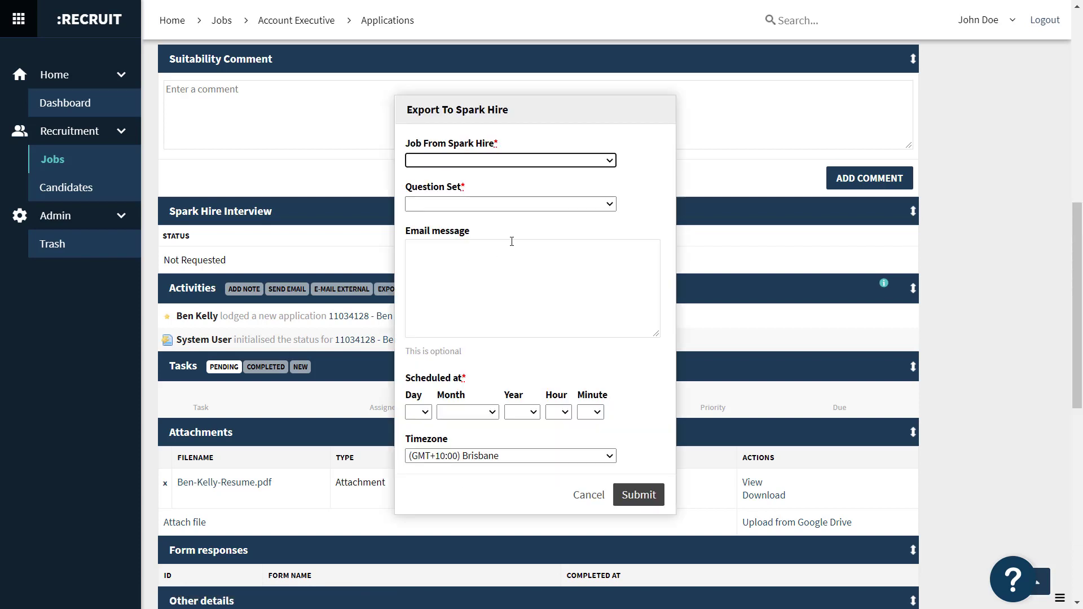
left_click(510, 160)
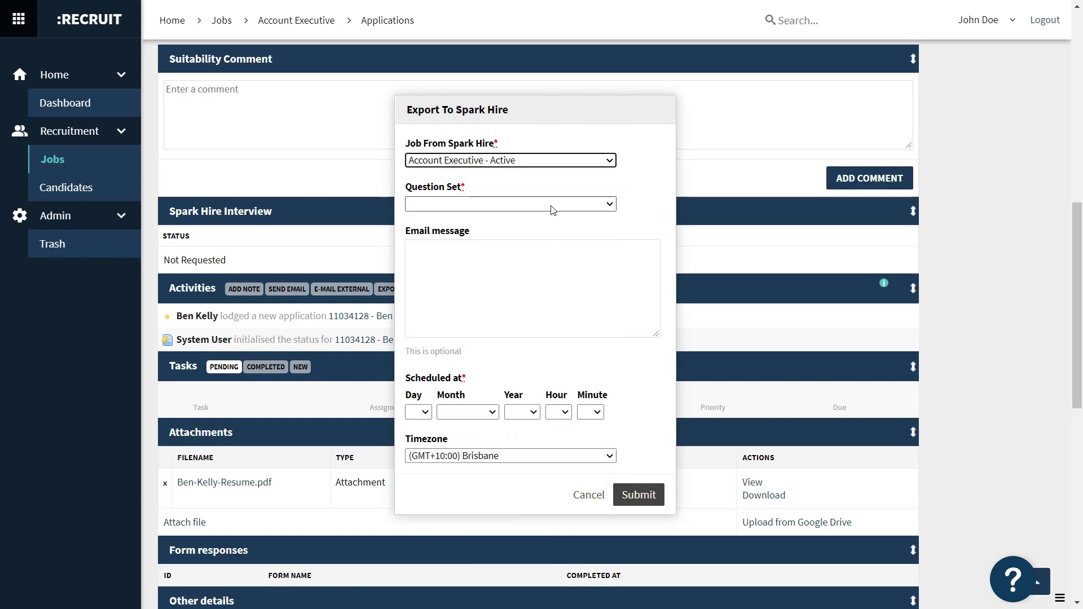
left_click(510, 203)
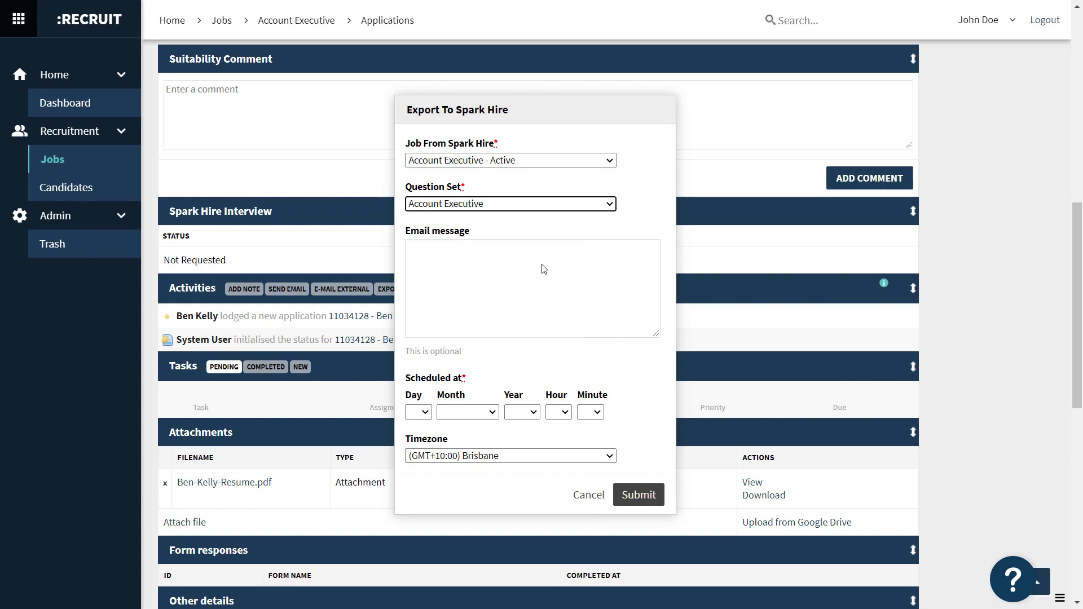
left_click(532, 287)
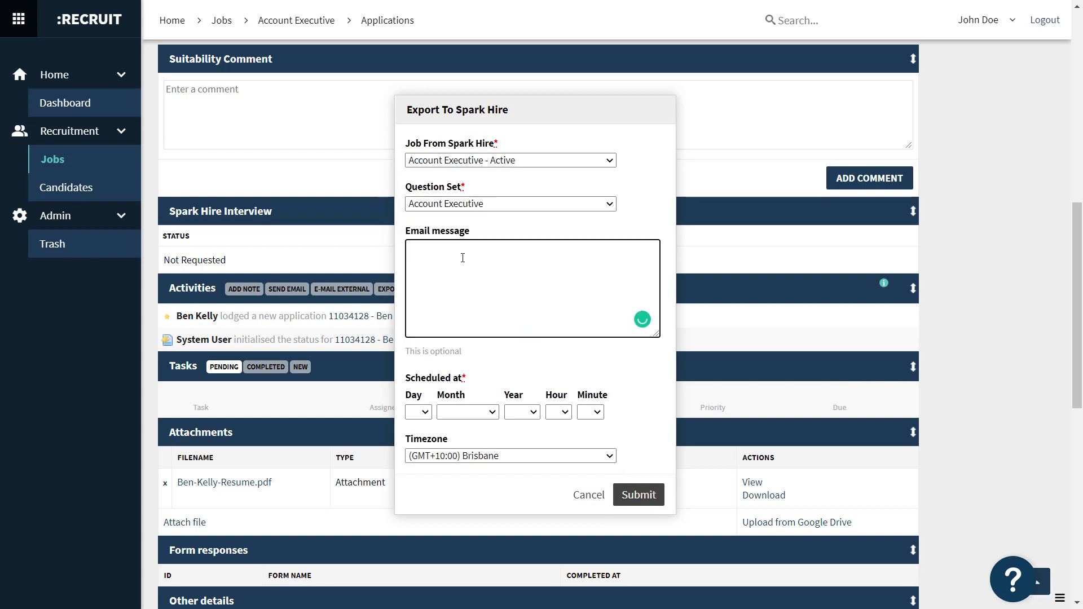
type("We're looking forward to receiving your completed video interview! Please be mindful of the deadline and finish it at your earliest convenience.")
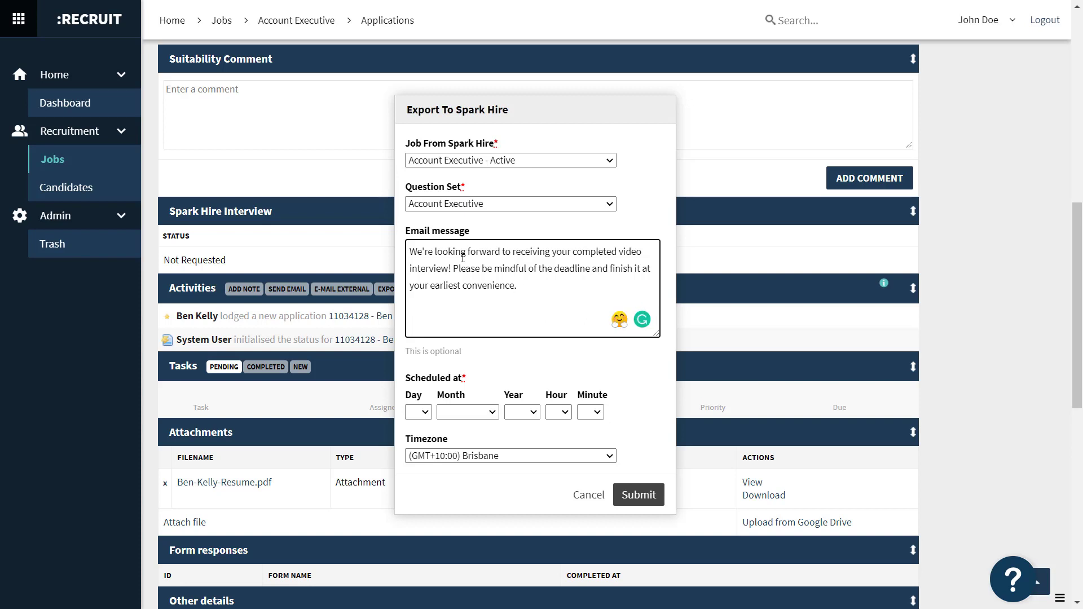
Schedule the deadline for 30 May 2021 in Central Time and submit the export.
left_click(418, 412)
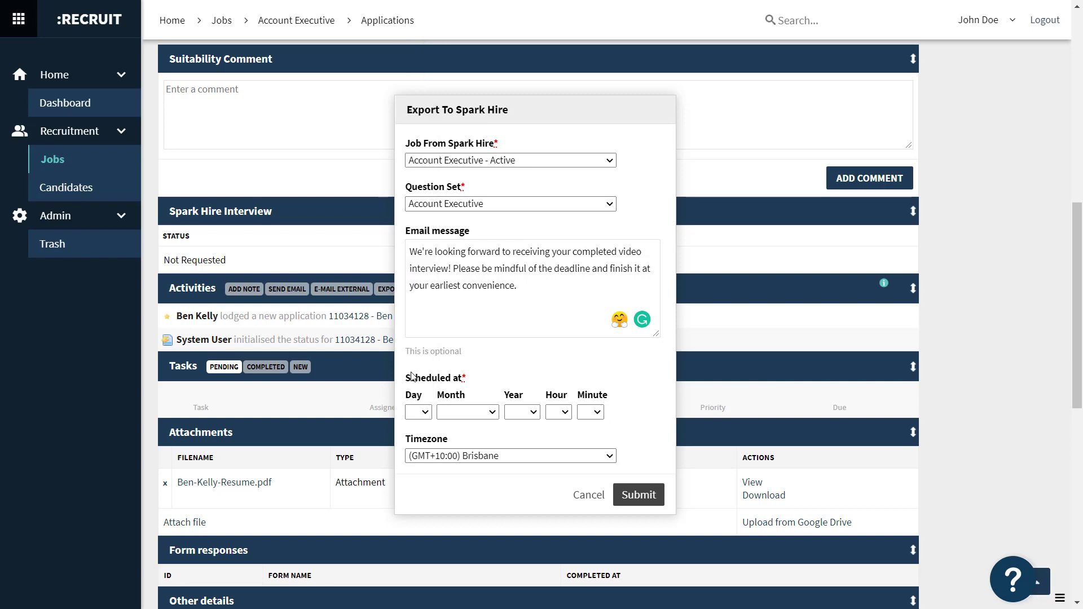
left_click(418, 412)
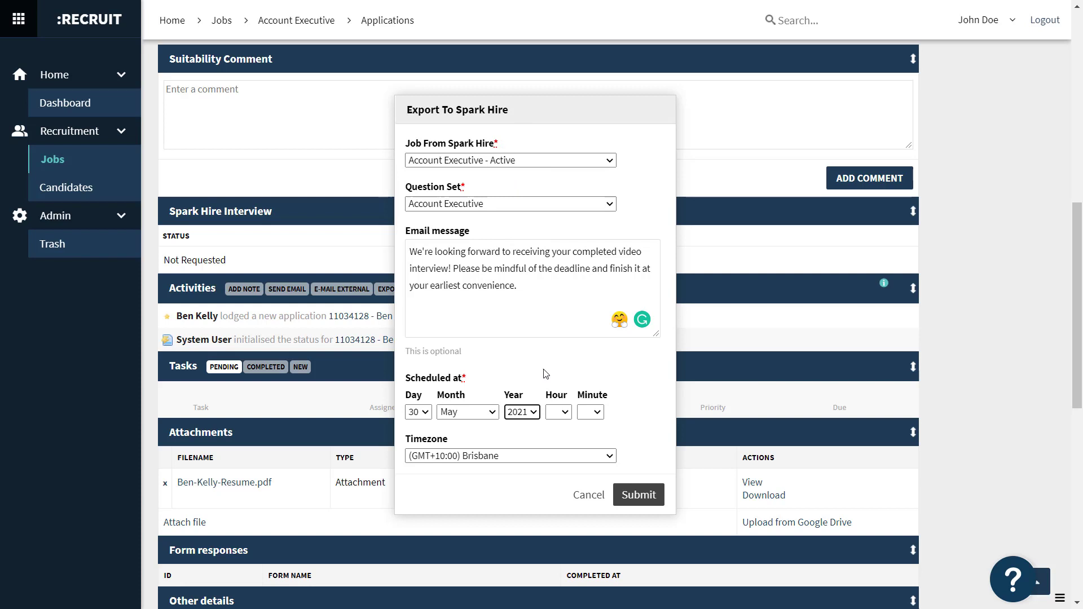
left_click(557, 412)
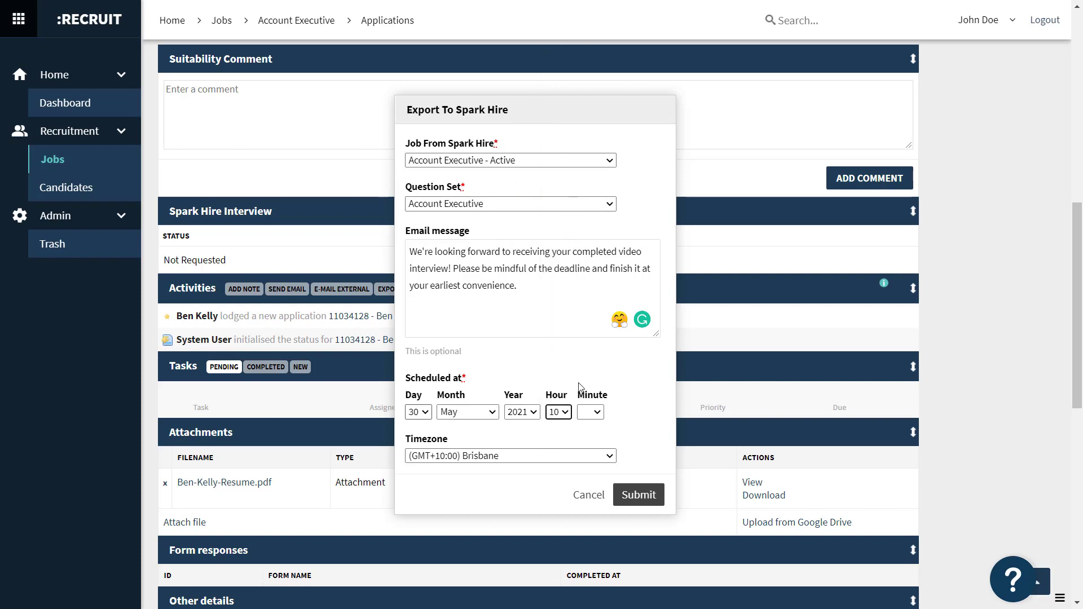
left_click(510, 455)
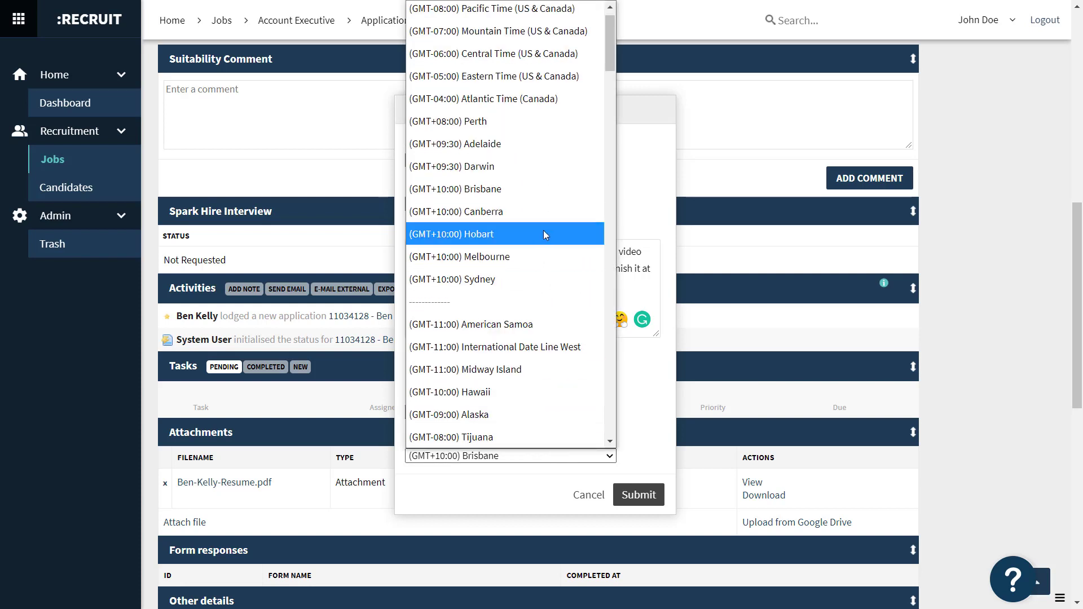
left_click(494, 54)
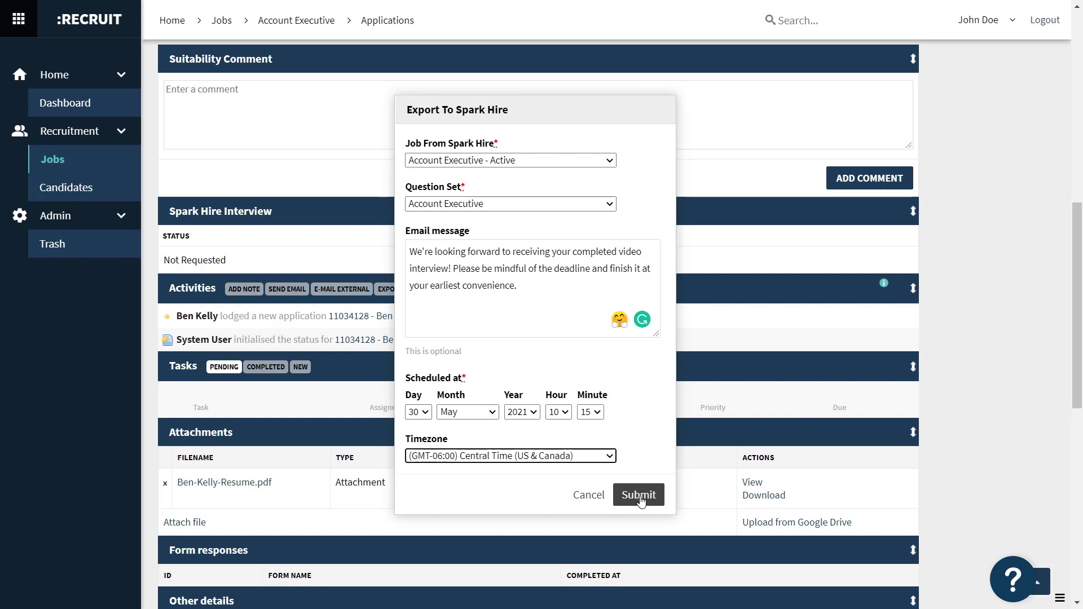
left_click(637, 495)
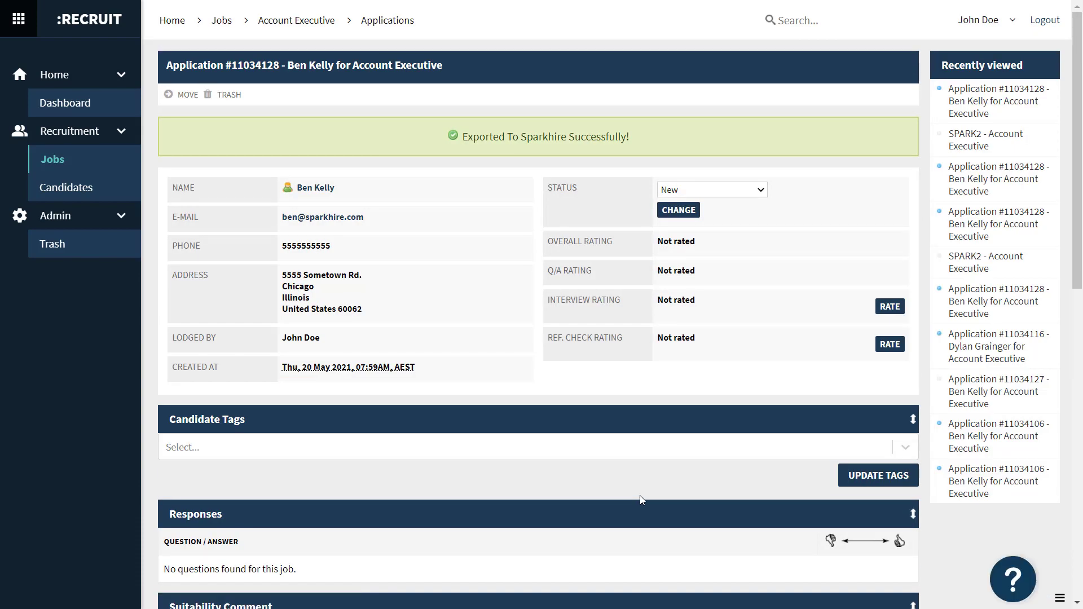
Scroll down the application to the Spark Hire Interview section showing completed status and share link.
scroll("down", 3)
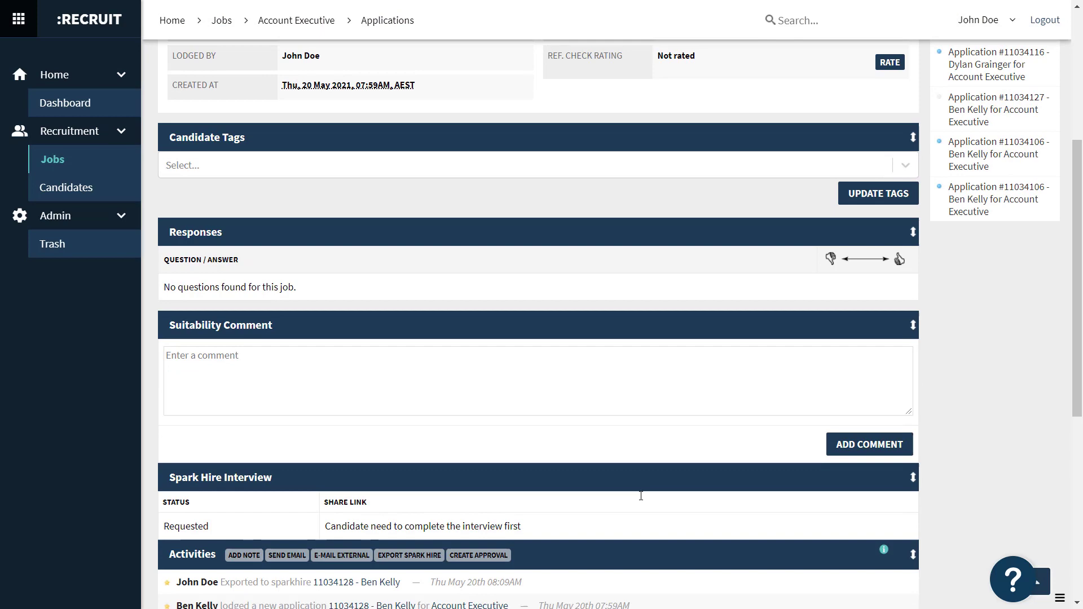
scroll("down", 3)
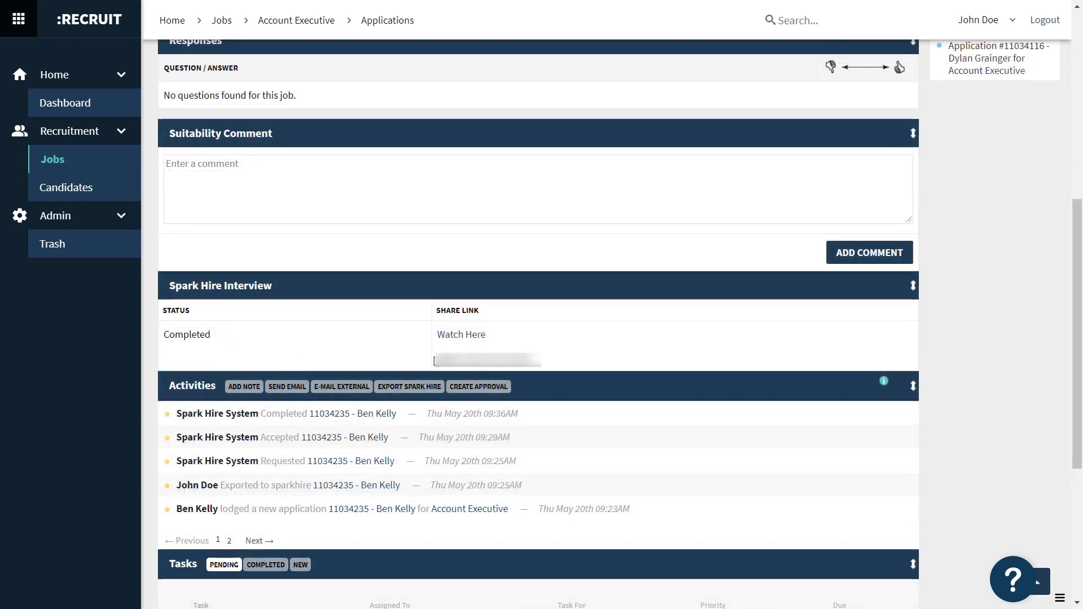
mouse_move(462, 338)
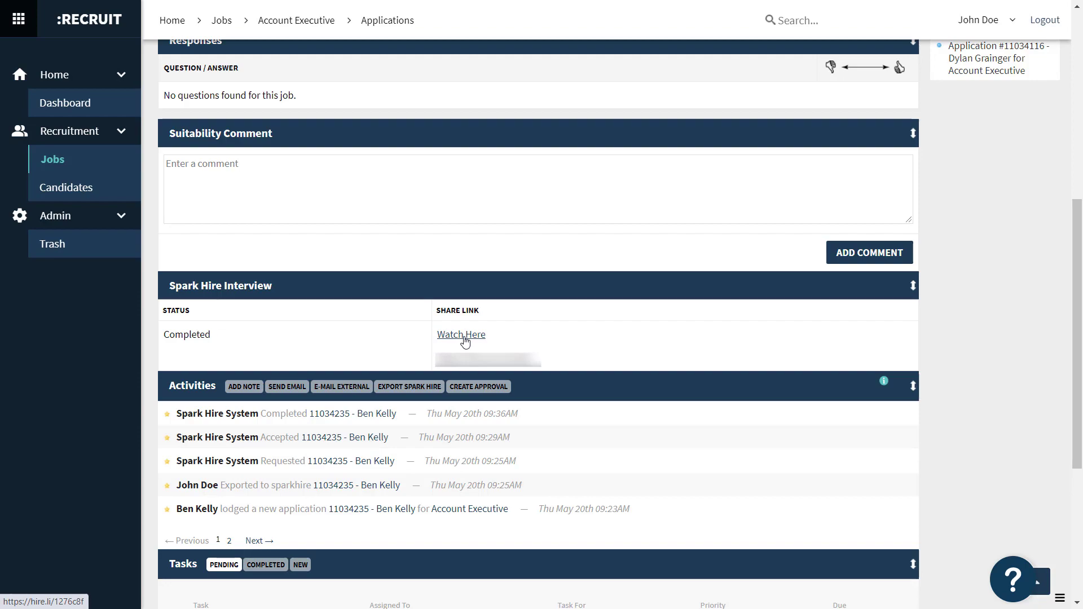
Follow the Watch Here share link to Ben Kelly's Account Executive interview page with its eight questions.
left_click(461, 334)
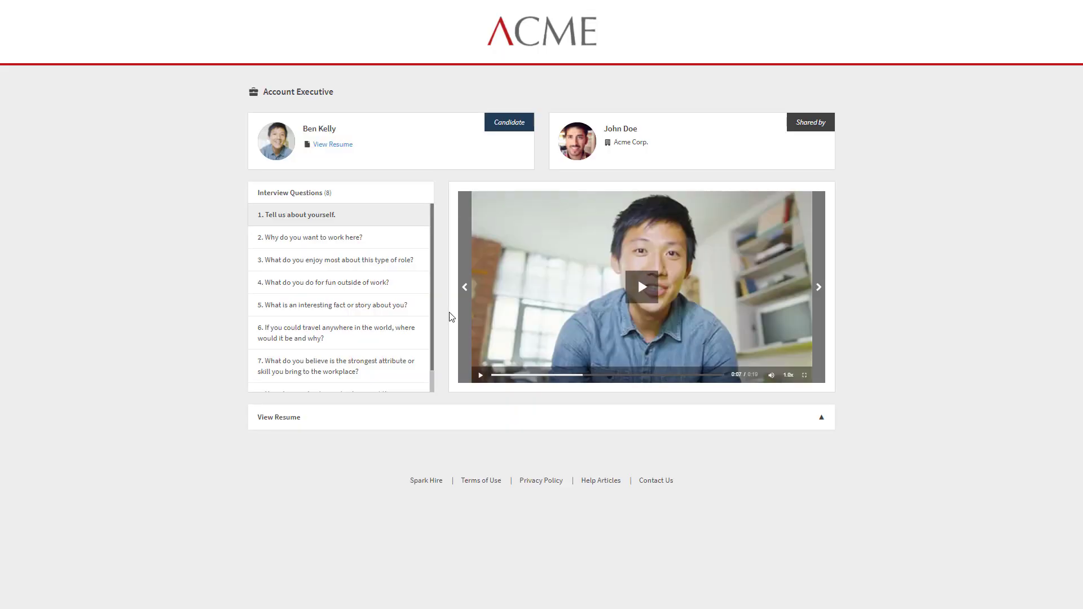
mouse_move(488, 319)
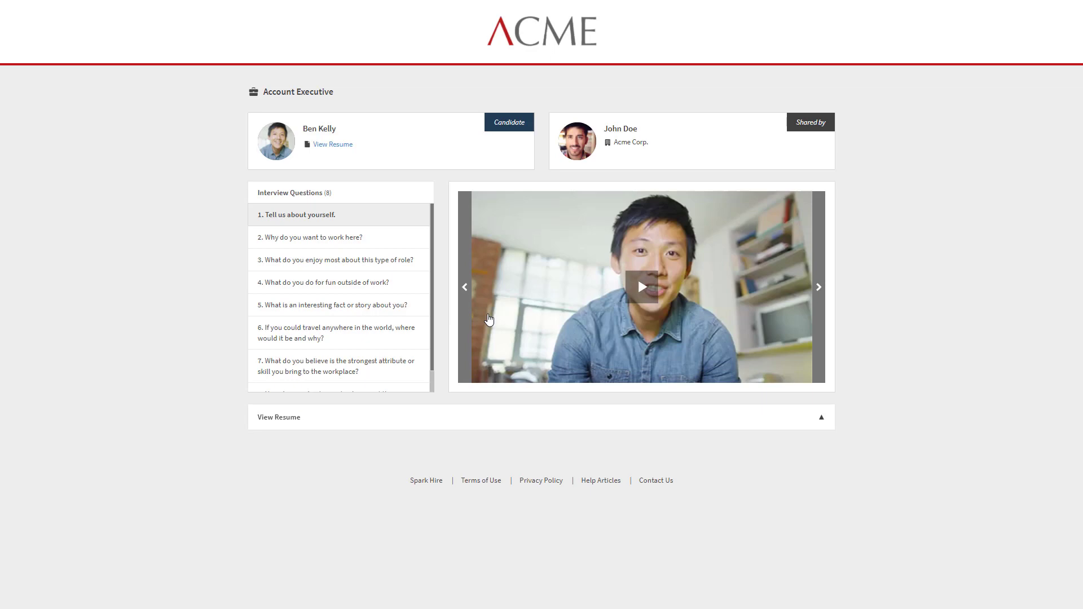
left_click(641, 287)
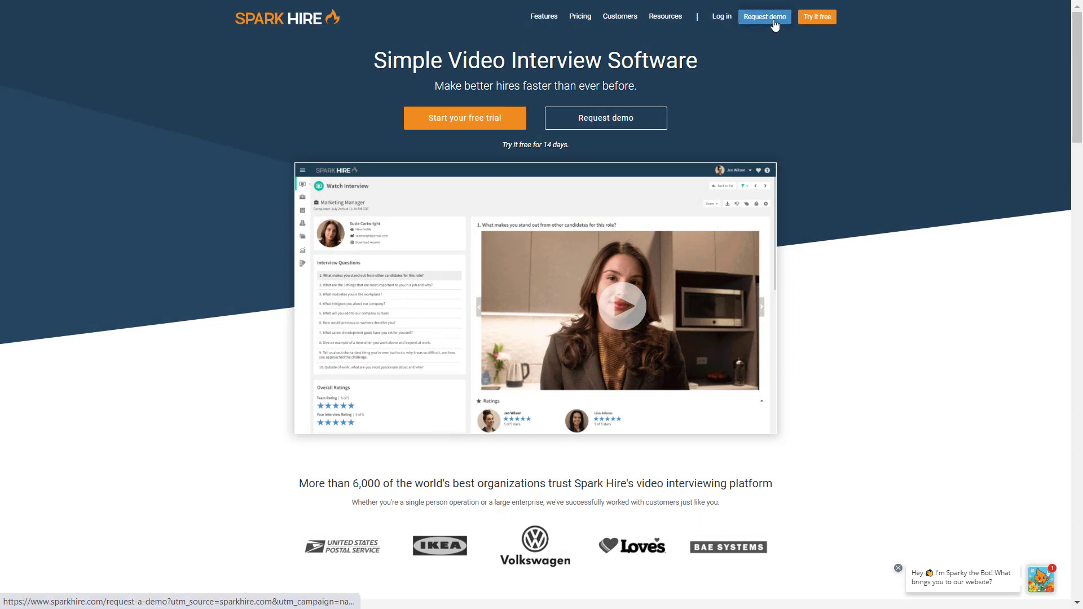
mouse_move(764, 16)
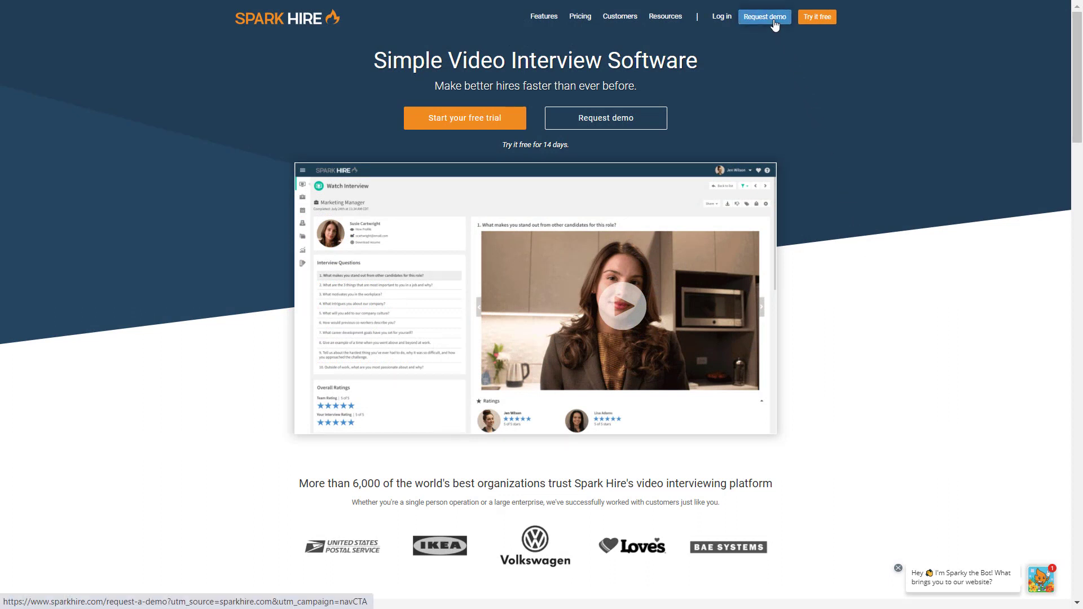